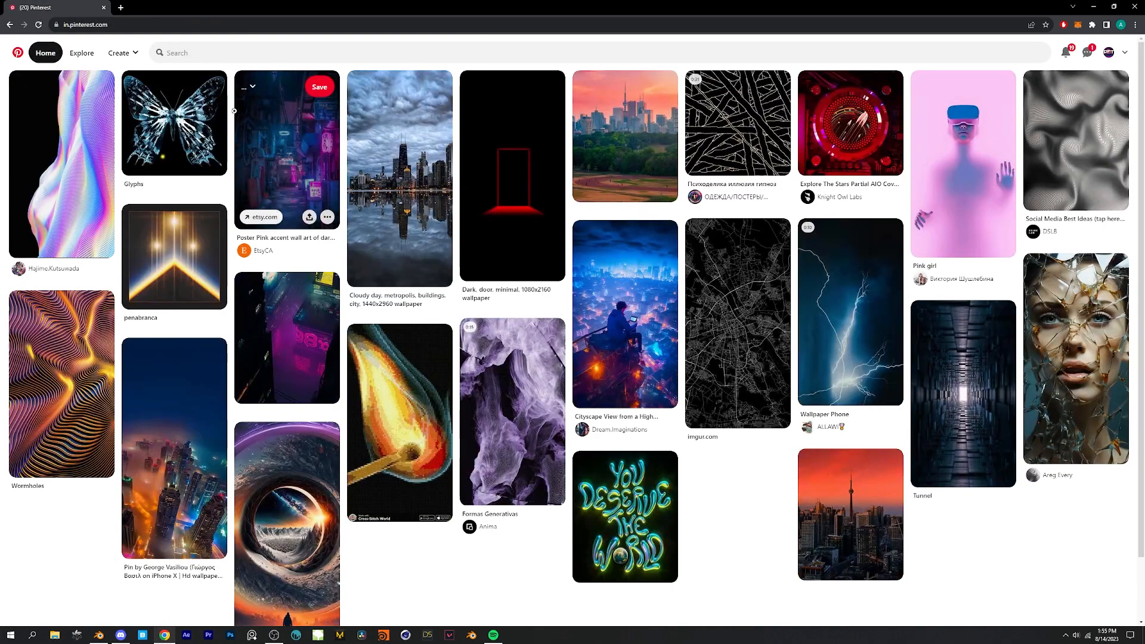
# - Search Pinterest for 'neon night' and bring up the neon city pin results
pyautogui.click(292, 53)
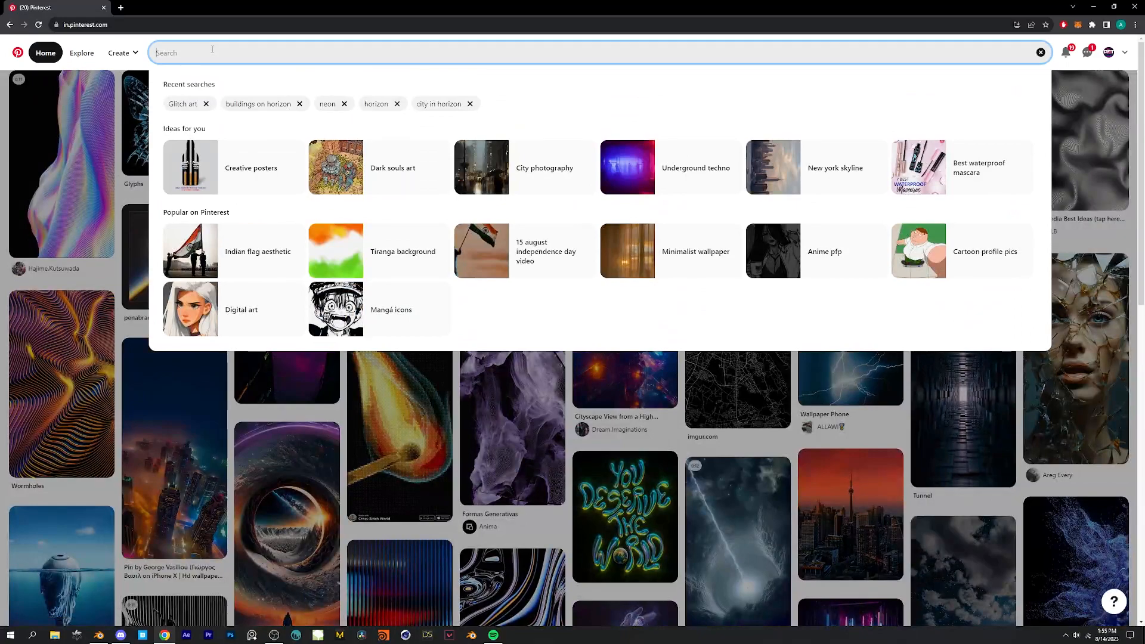
pyautogui.write('neon night')
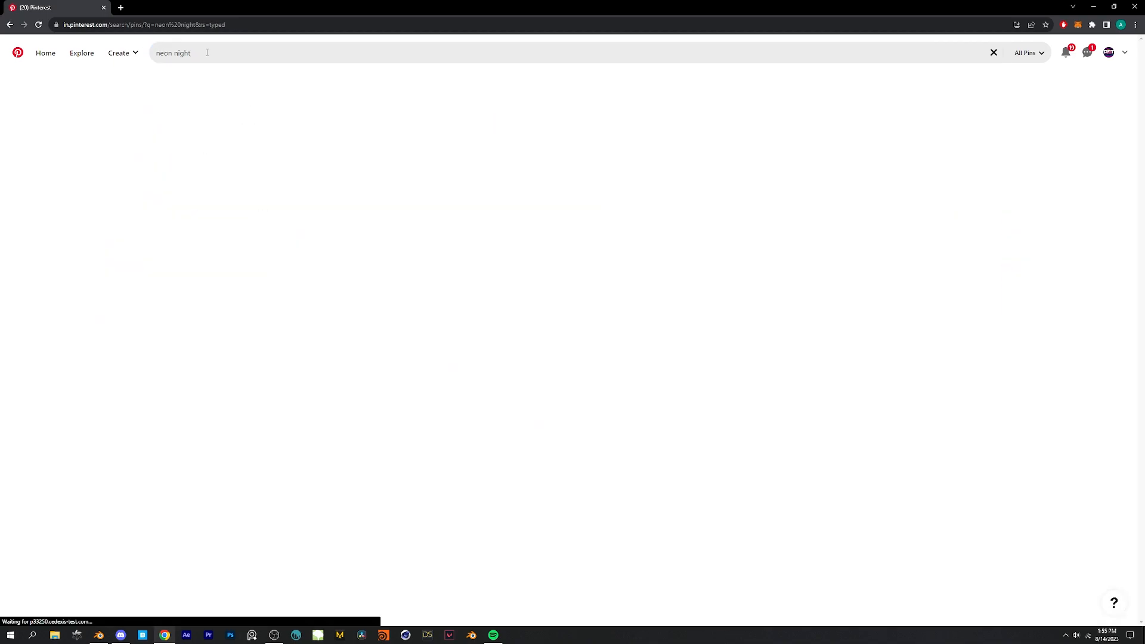
pyautogui.click(206, 52)
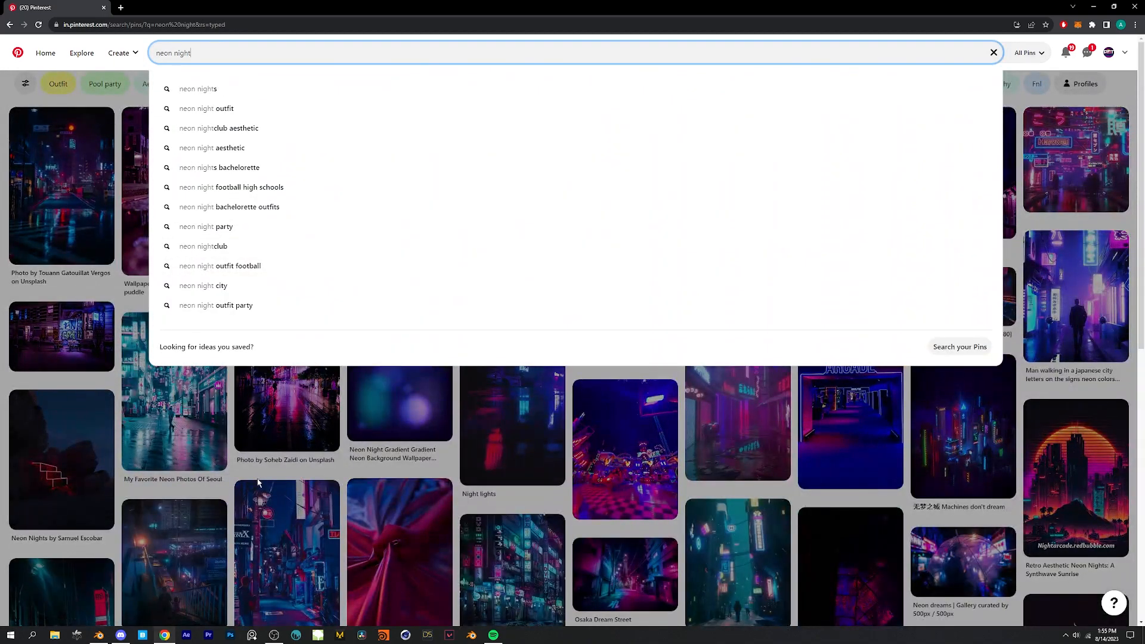
pyautogui.click(286, 402)
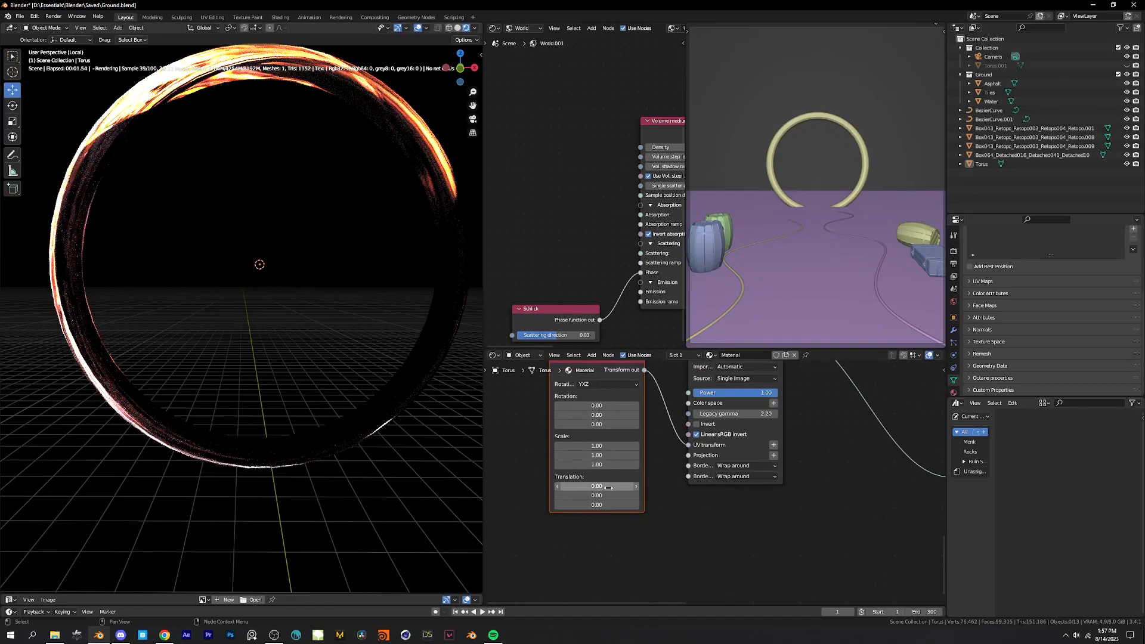
# - Slide the ring texture's Transform translation offset to shift the emission pattern
pyautogui.moveTo(597, 487); pyautogui.dragTo(620, 486)
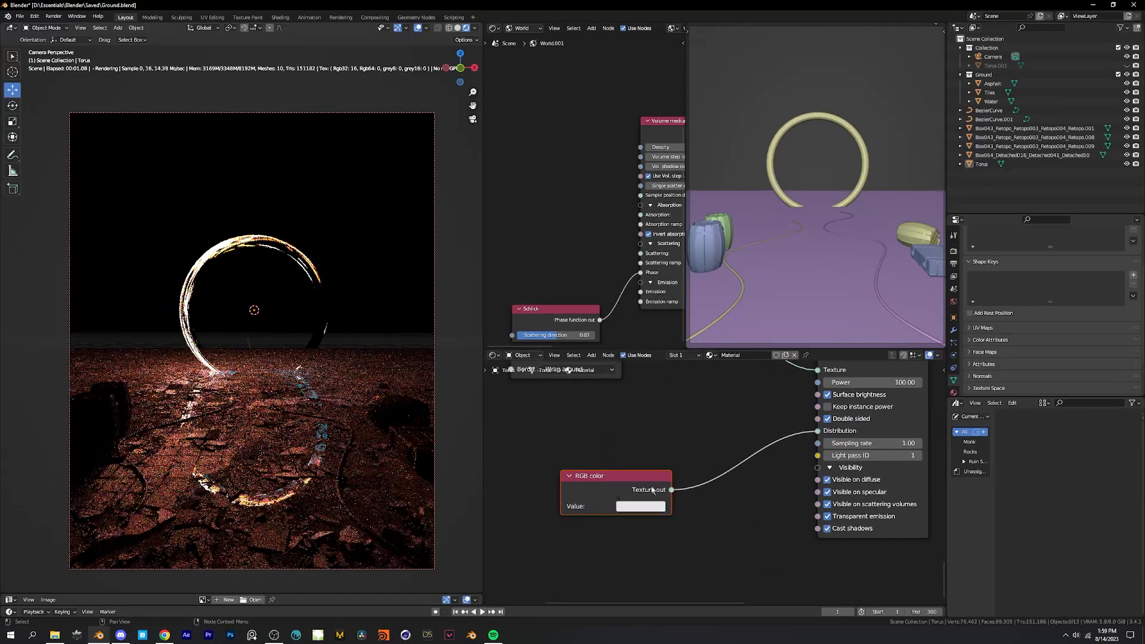
pyautogui.click(640, 506)
pyautogui.write('sine')
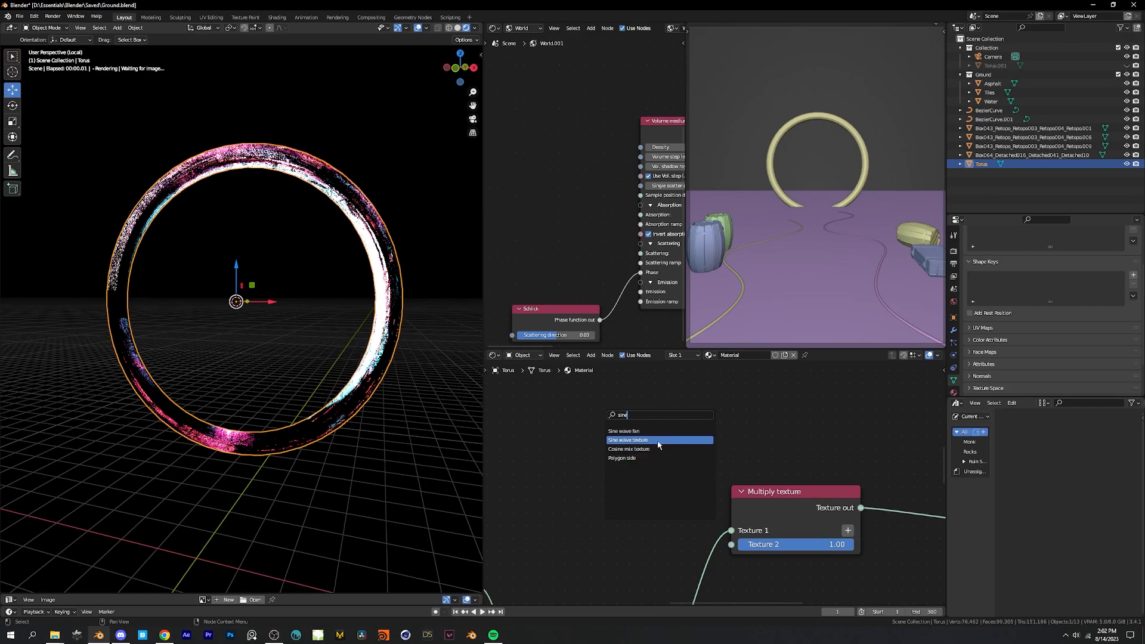
# - Add a Sine wave texture node to the ring's Octane emission node tree
pyautogui.click(629, 440)
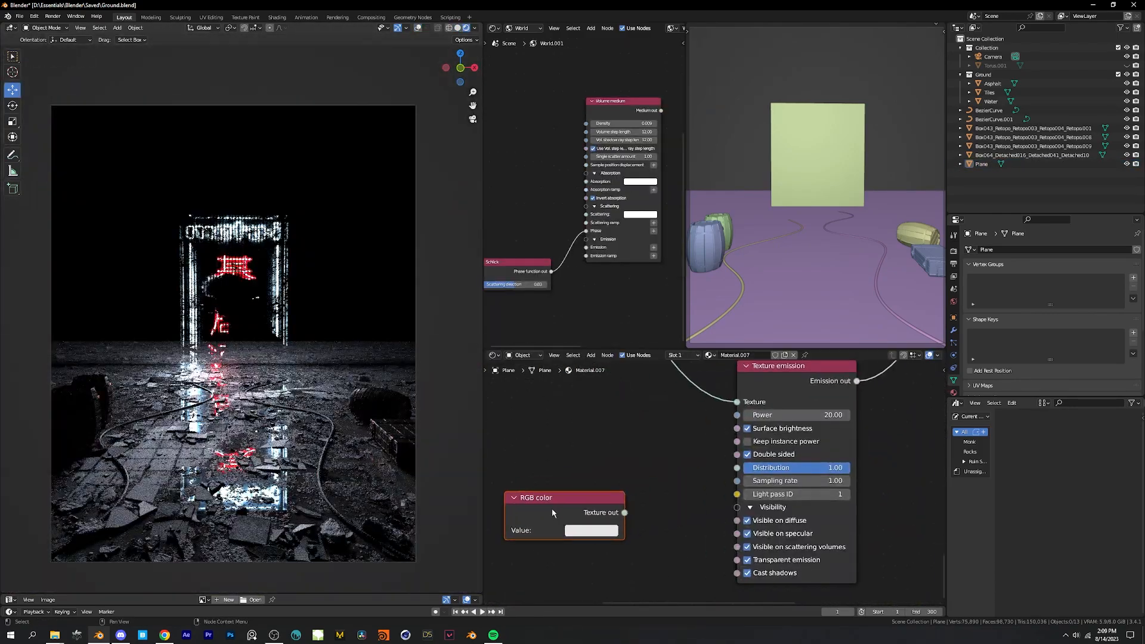
# - Set the portal's plain RGB colour to a light grey with Value 0.700
pyautogui.click(590, 530)
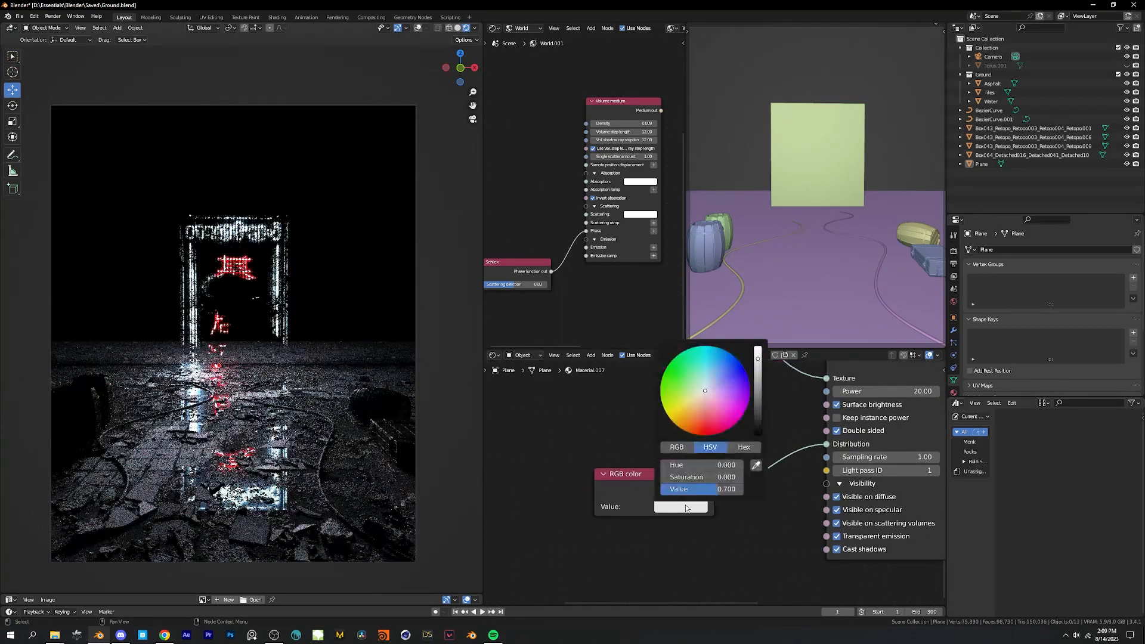
pyautogui.click(713, 380)
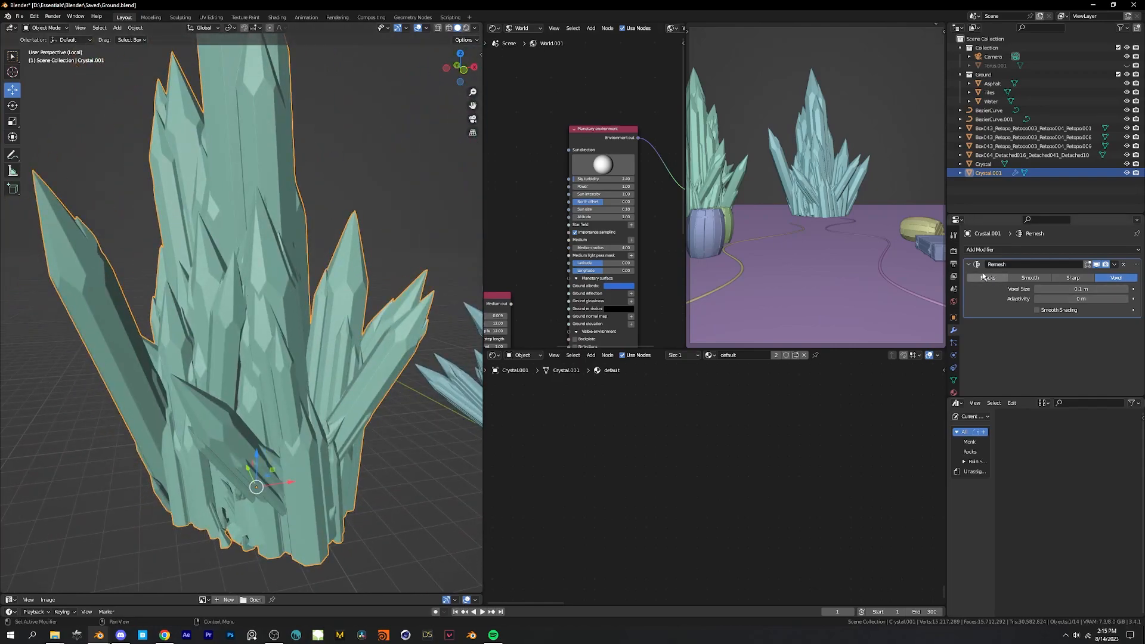
# - Switch the crystal's Remesh modifier to Blocks mode with Octree Depth 6
pyautogui.click(988, 278)
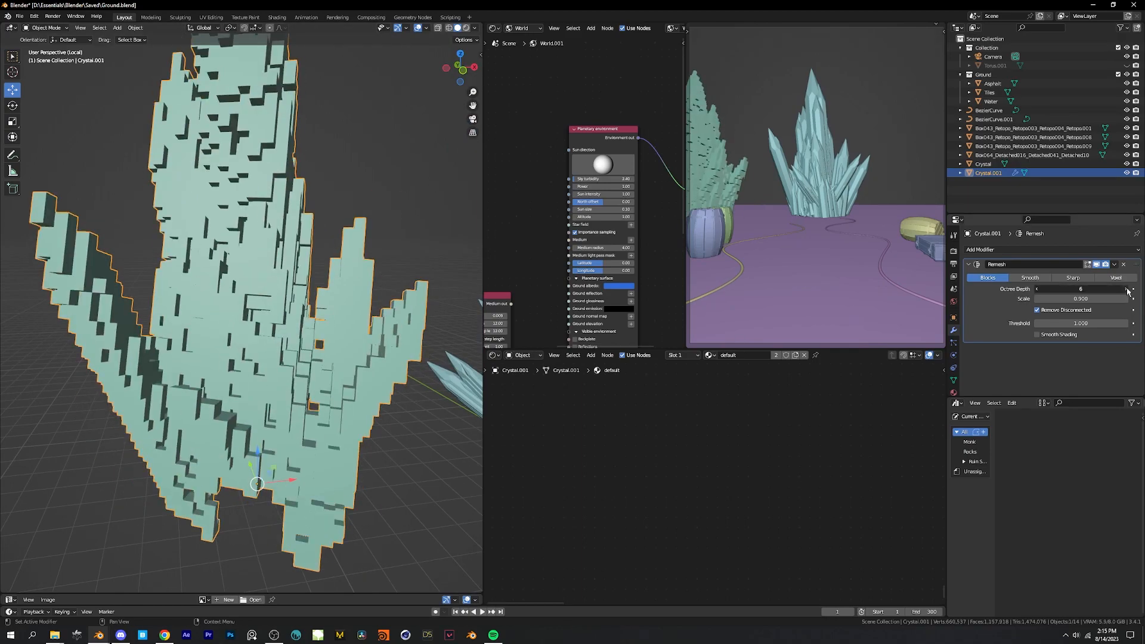
pyautogui.click(1127, 289)
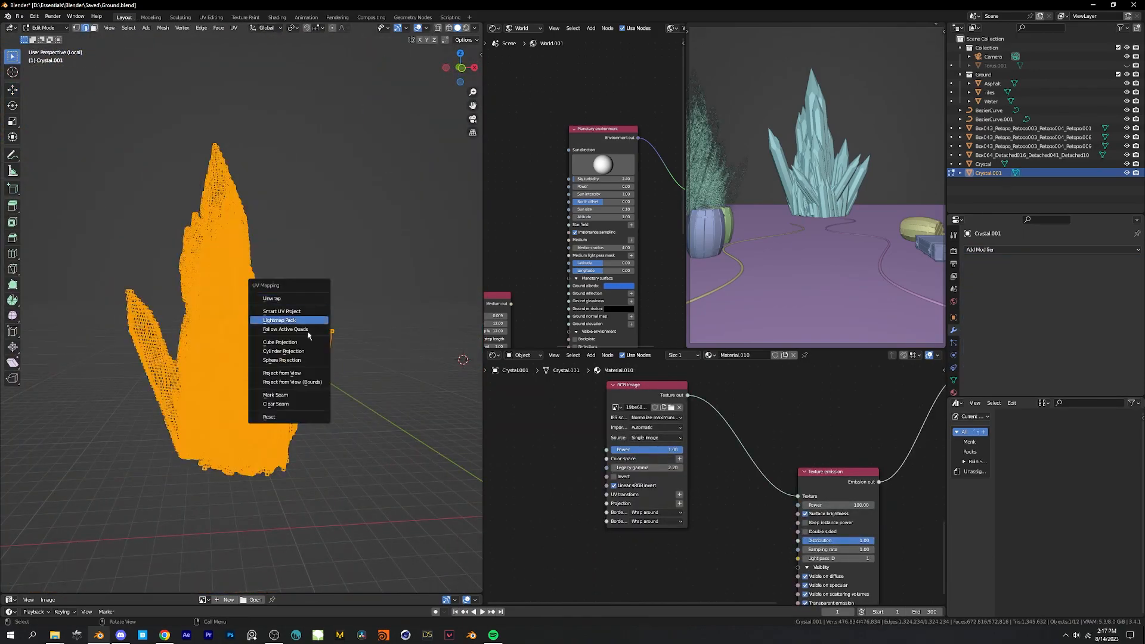
# - UV unwrap the blocky crystal with Project from View for the image emission
pyautogui.click(281, 372)
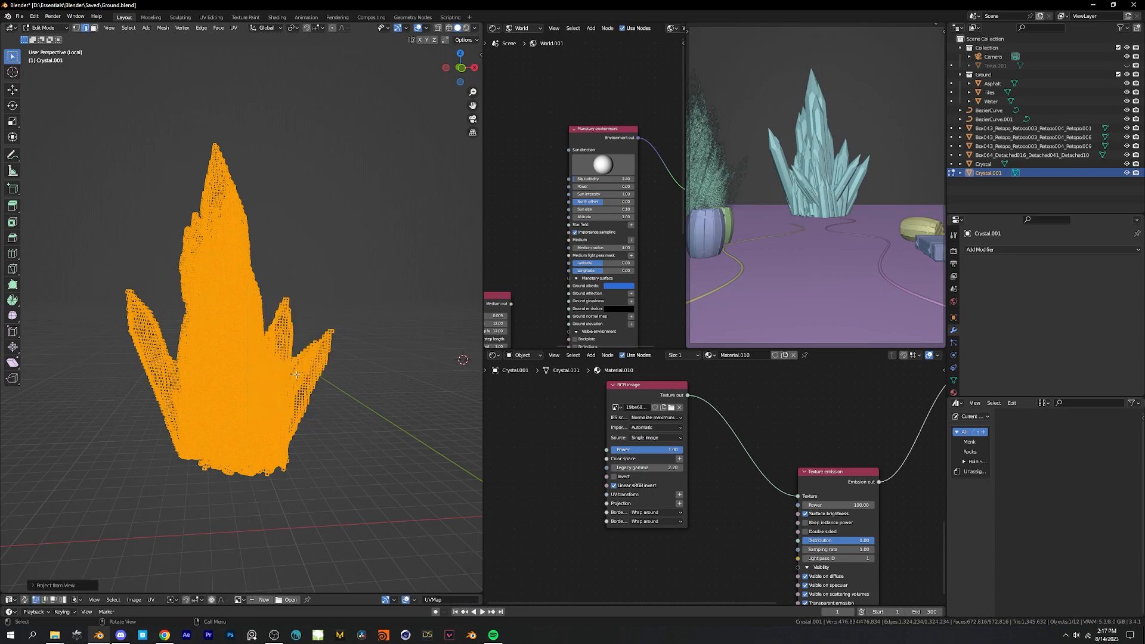